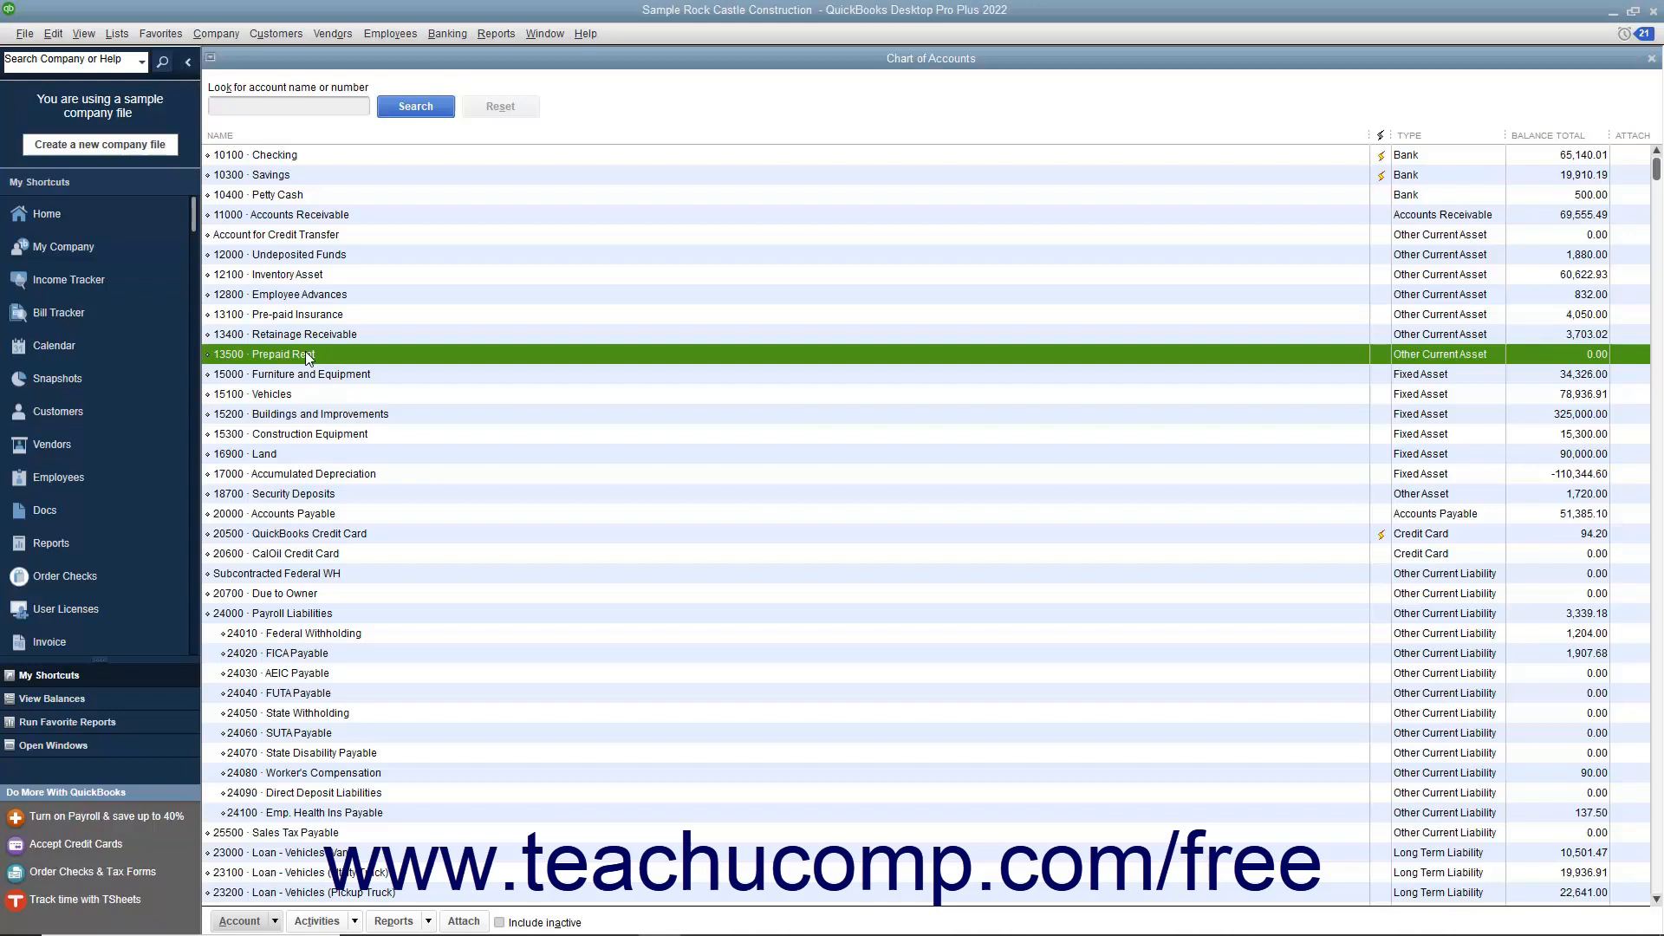
Step: Start a new blank check on the 10100 Checking account via Banking > Write Checks
click(447, 33)
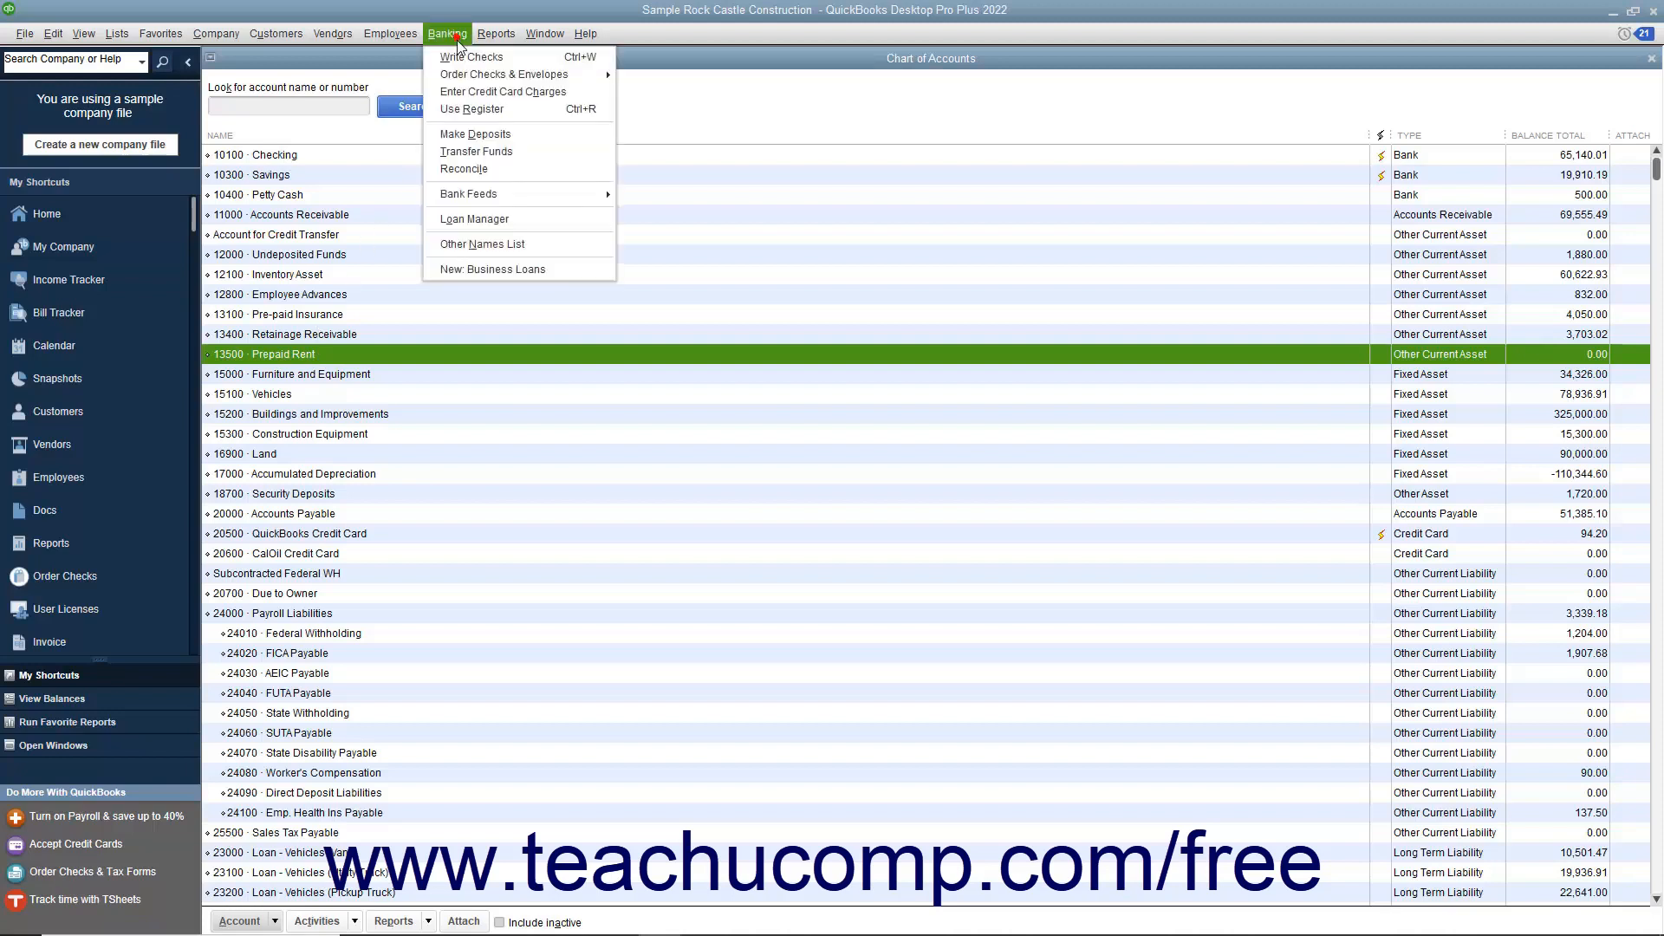
click(471, 56)
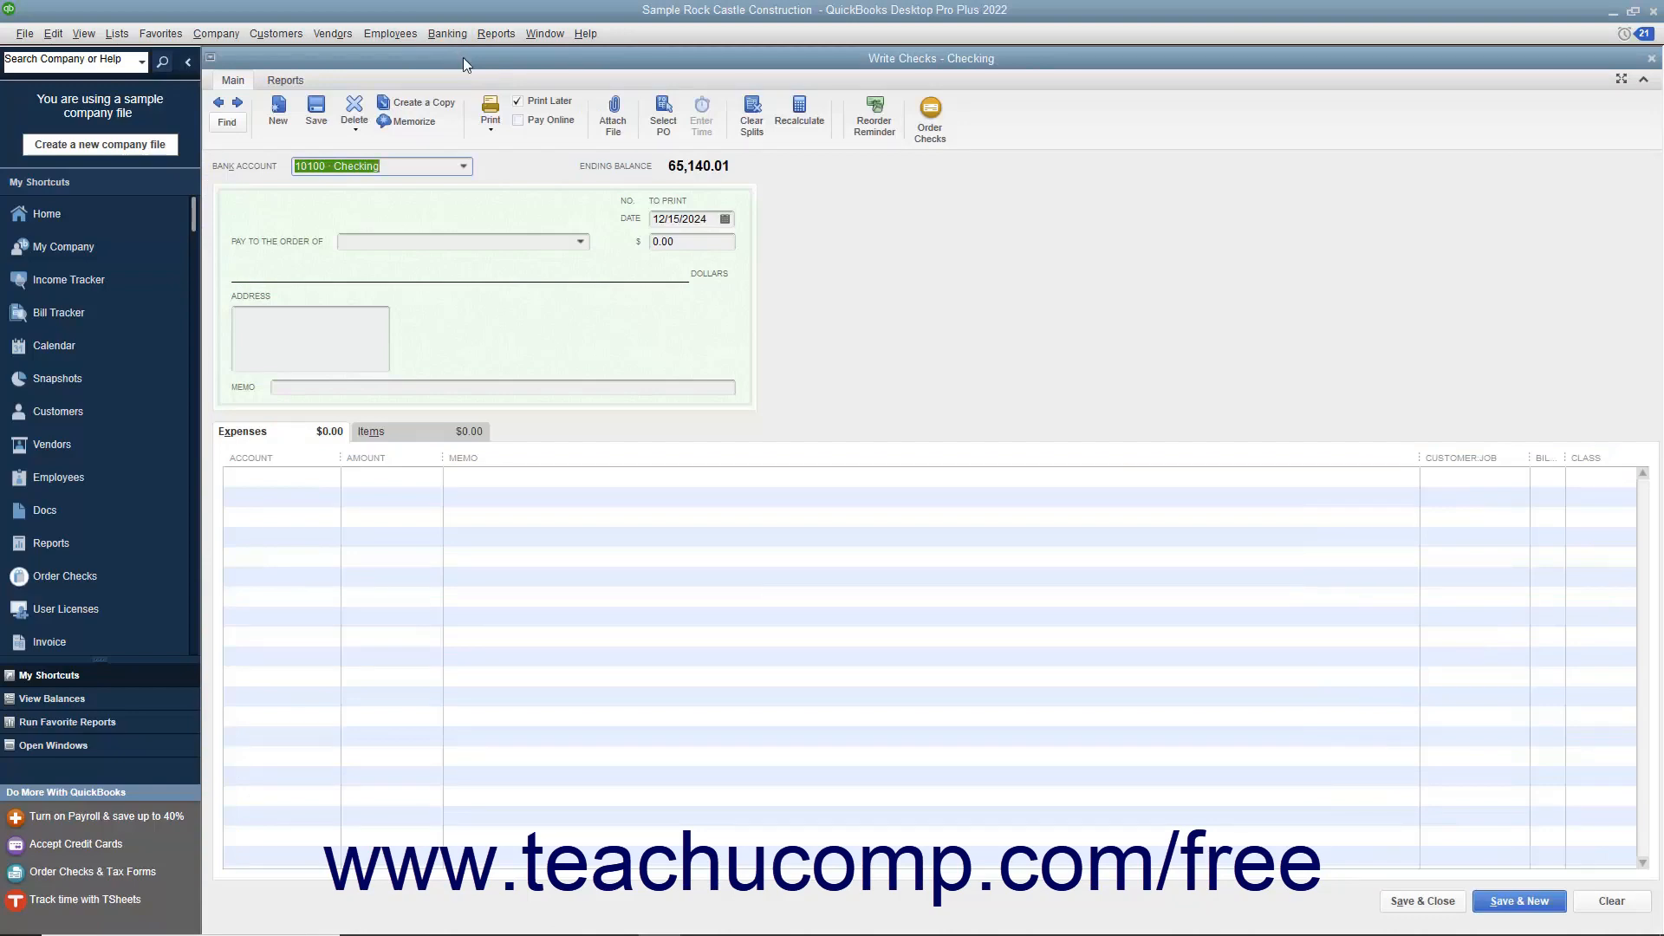
Step: Enter a check amount of 6,000.00 payable to Reyes Properties
click(690, 241)
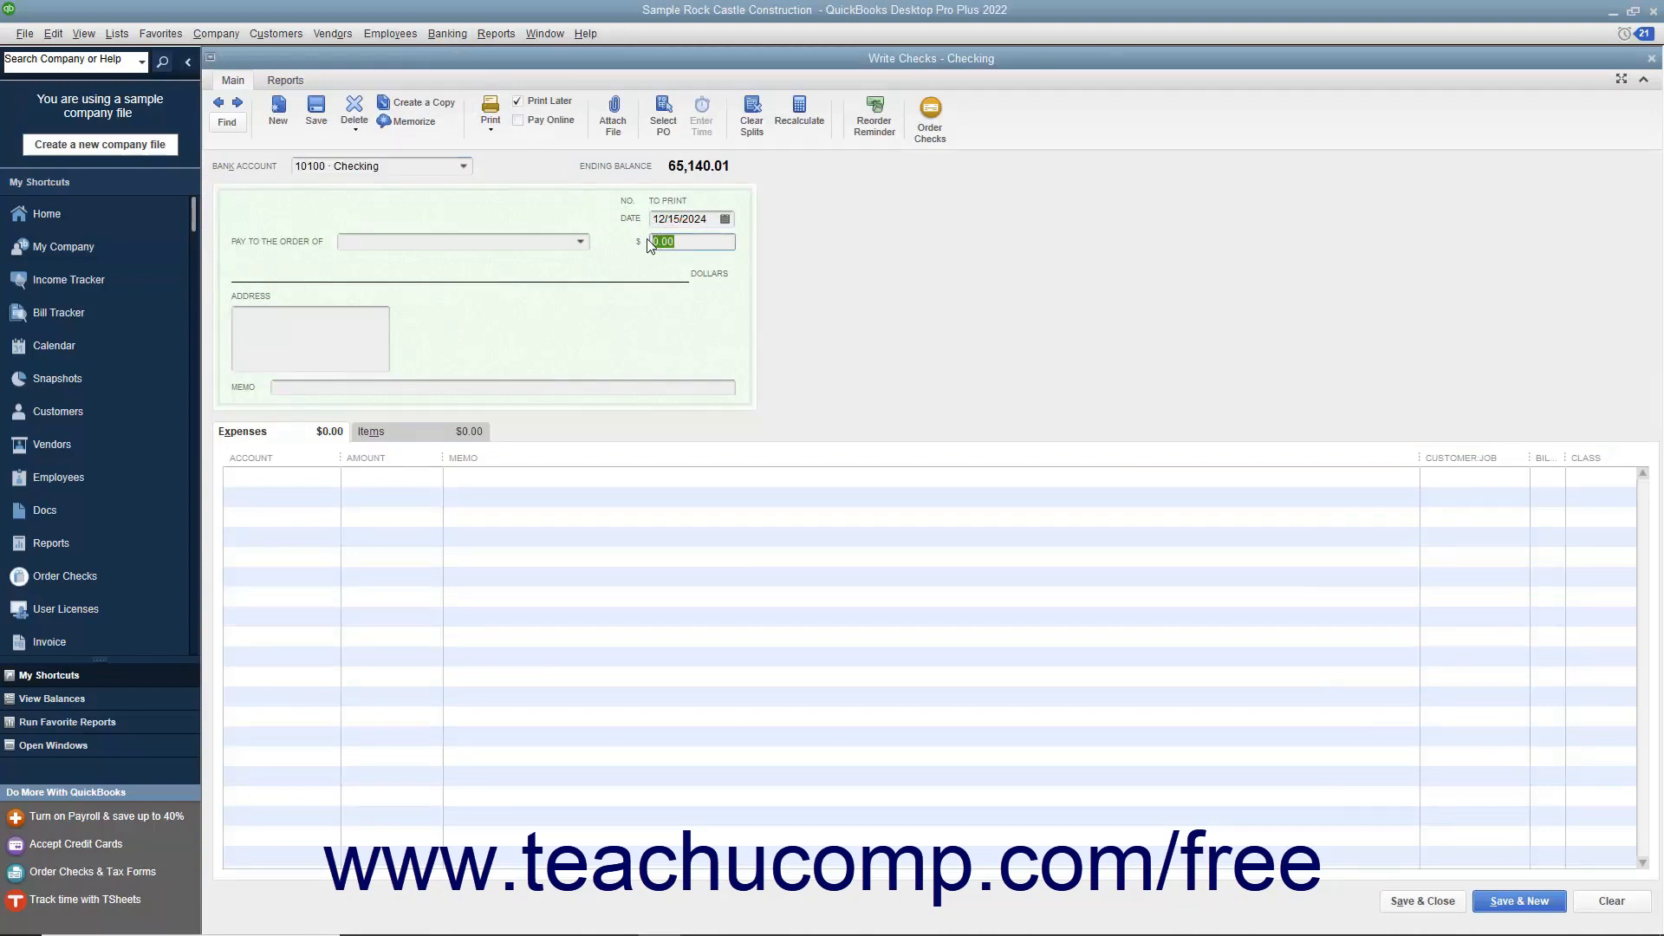
text(6000)
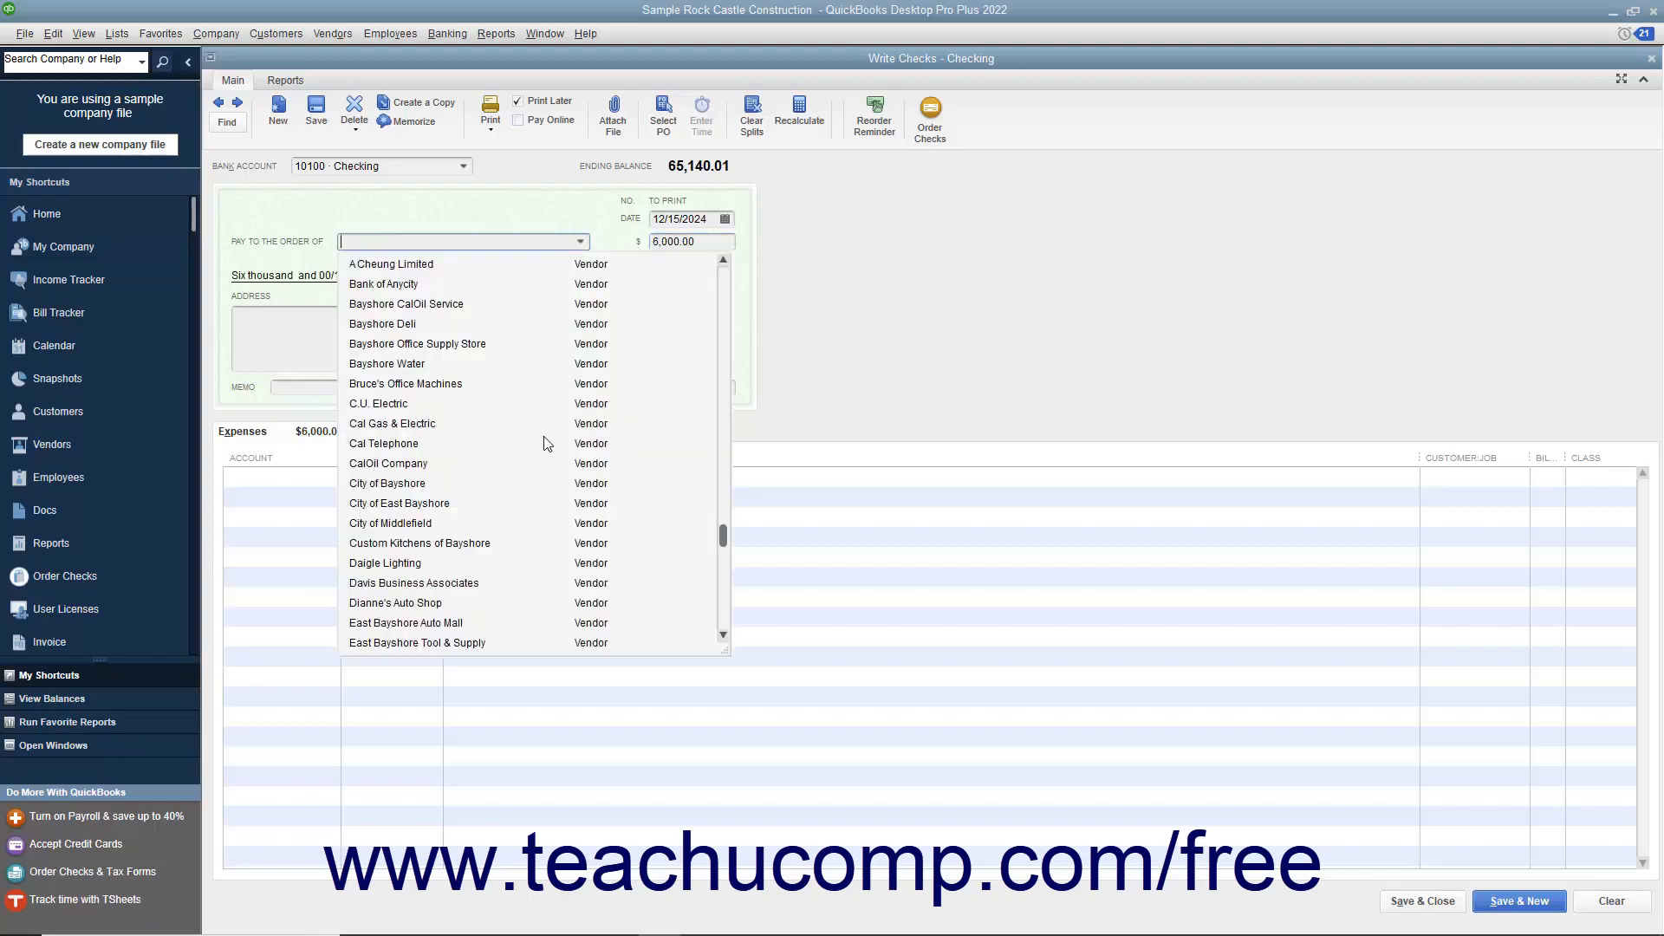
click(424, 241)
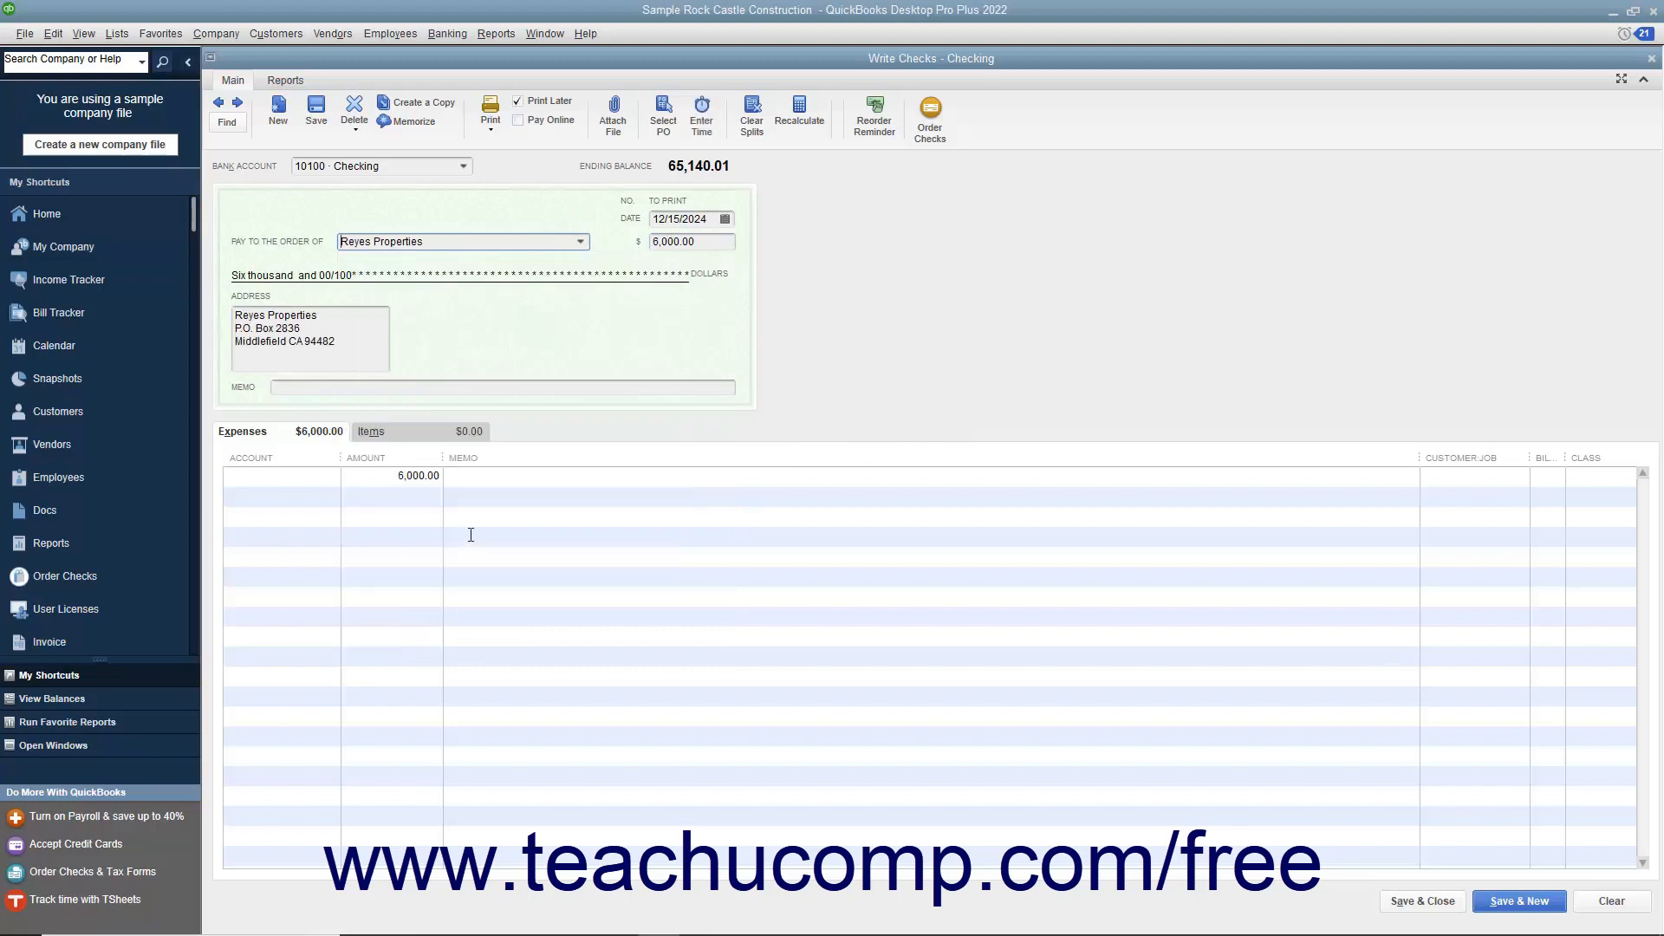
Step: Assign 5,000.00 to 13500 Prepaid Rent on line one, leaving 1,000.00 for a second account
click(281, 475)
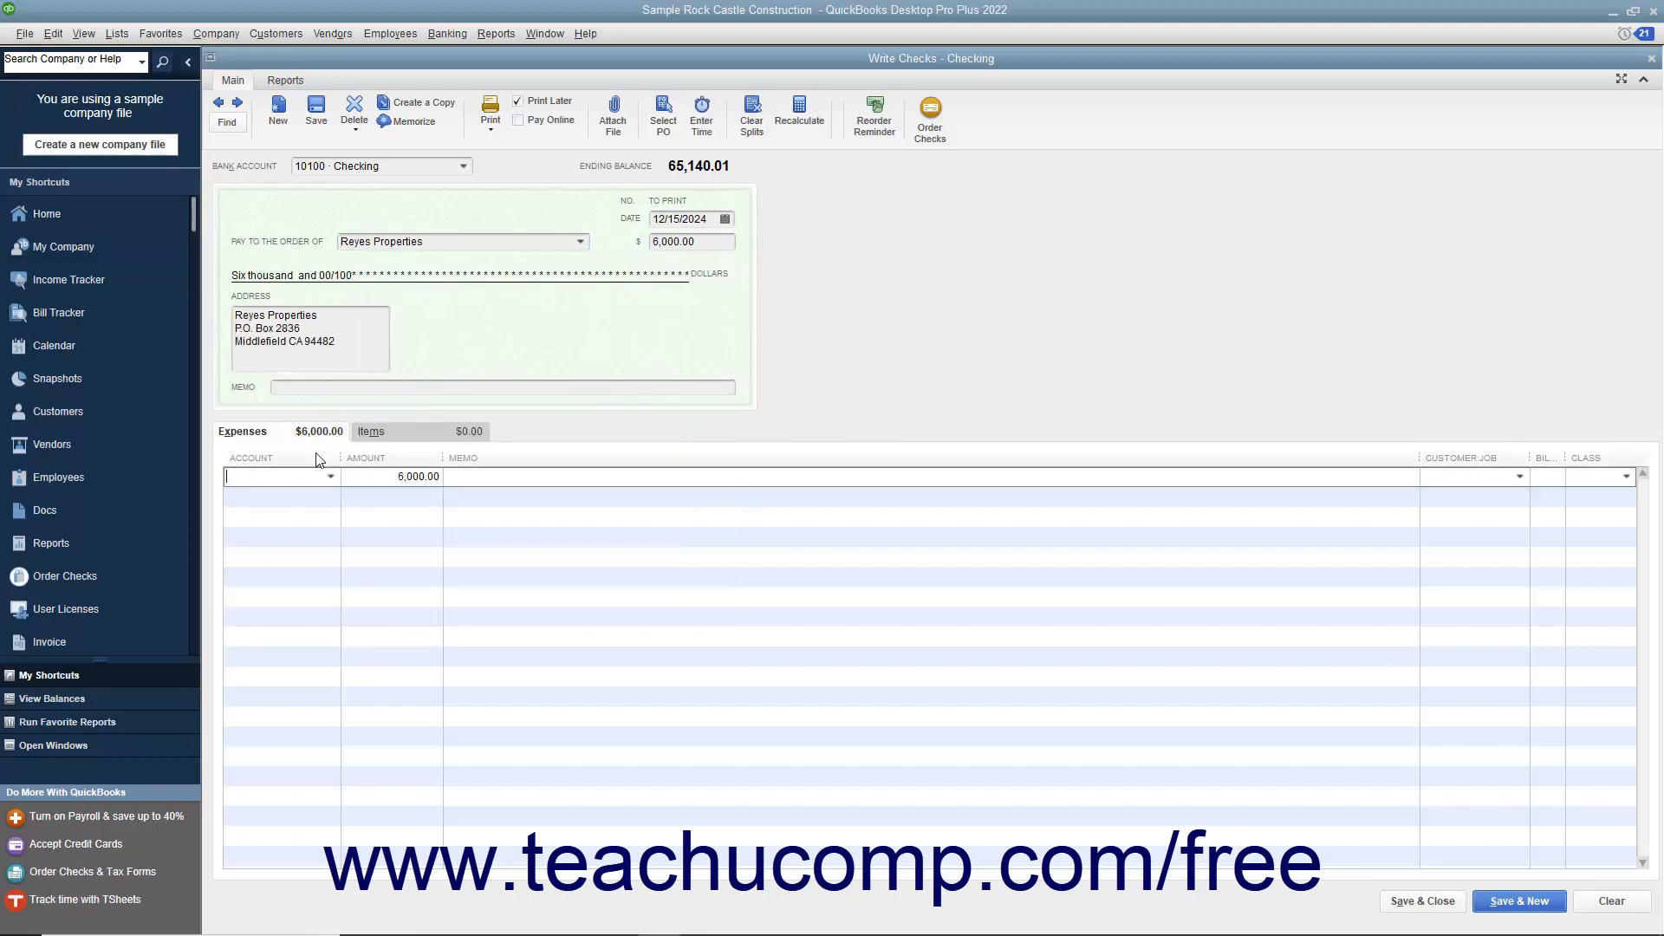
click(330, 477)
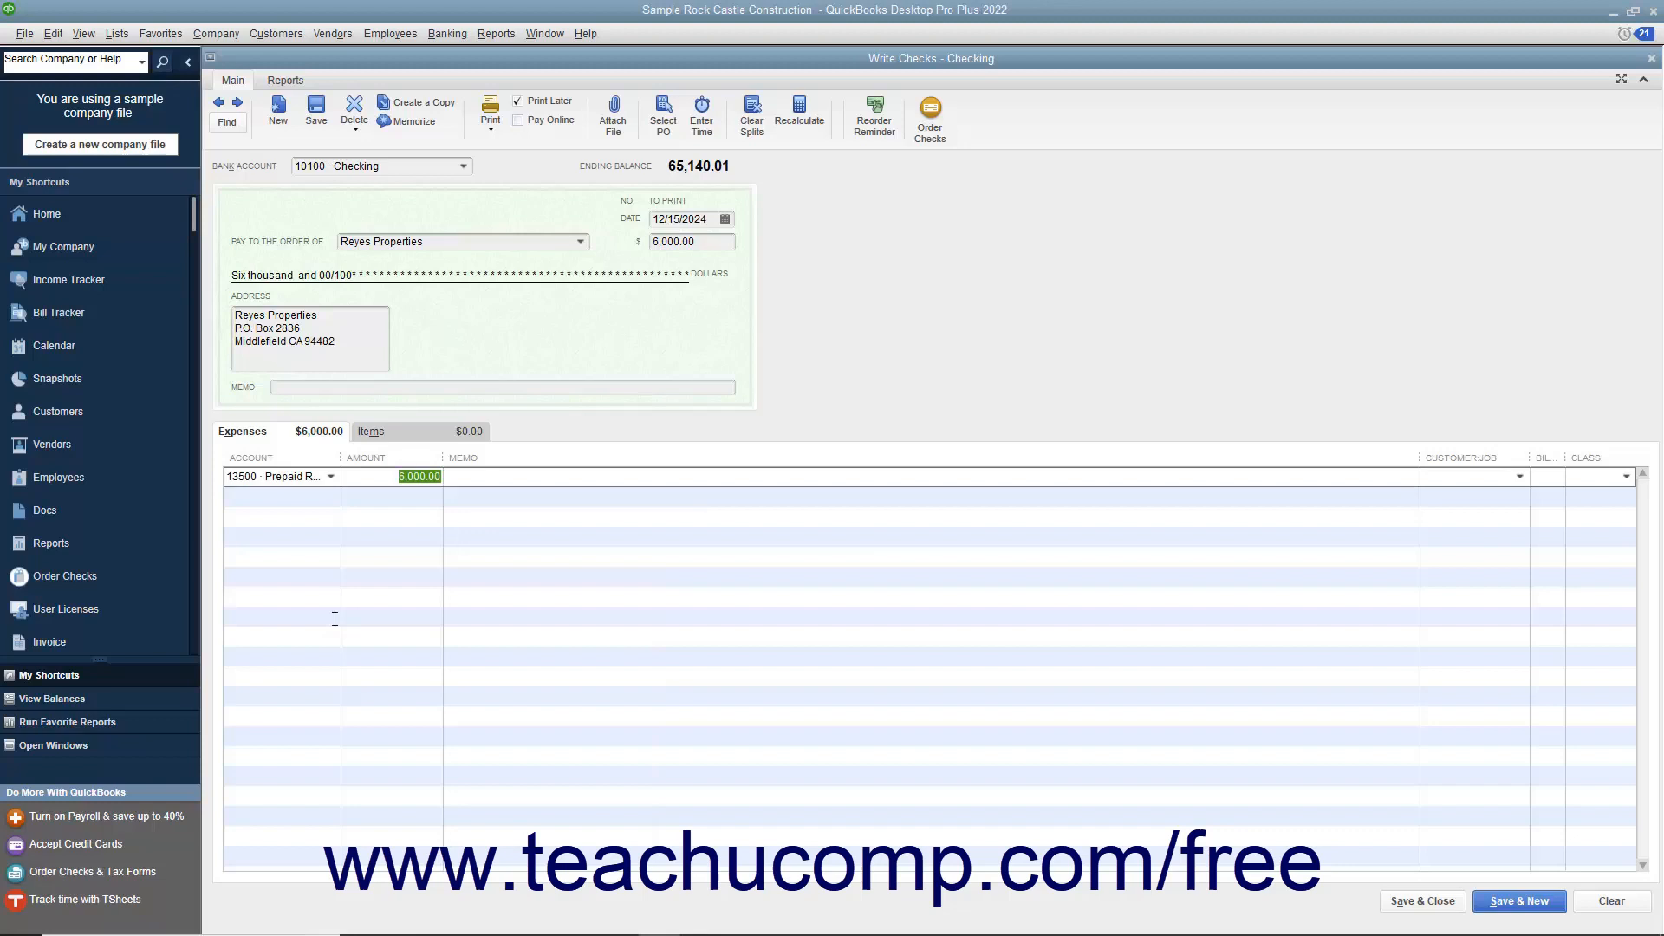
text(5000)
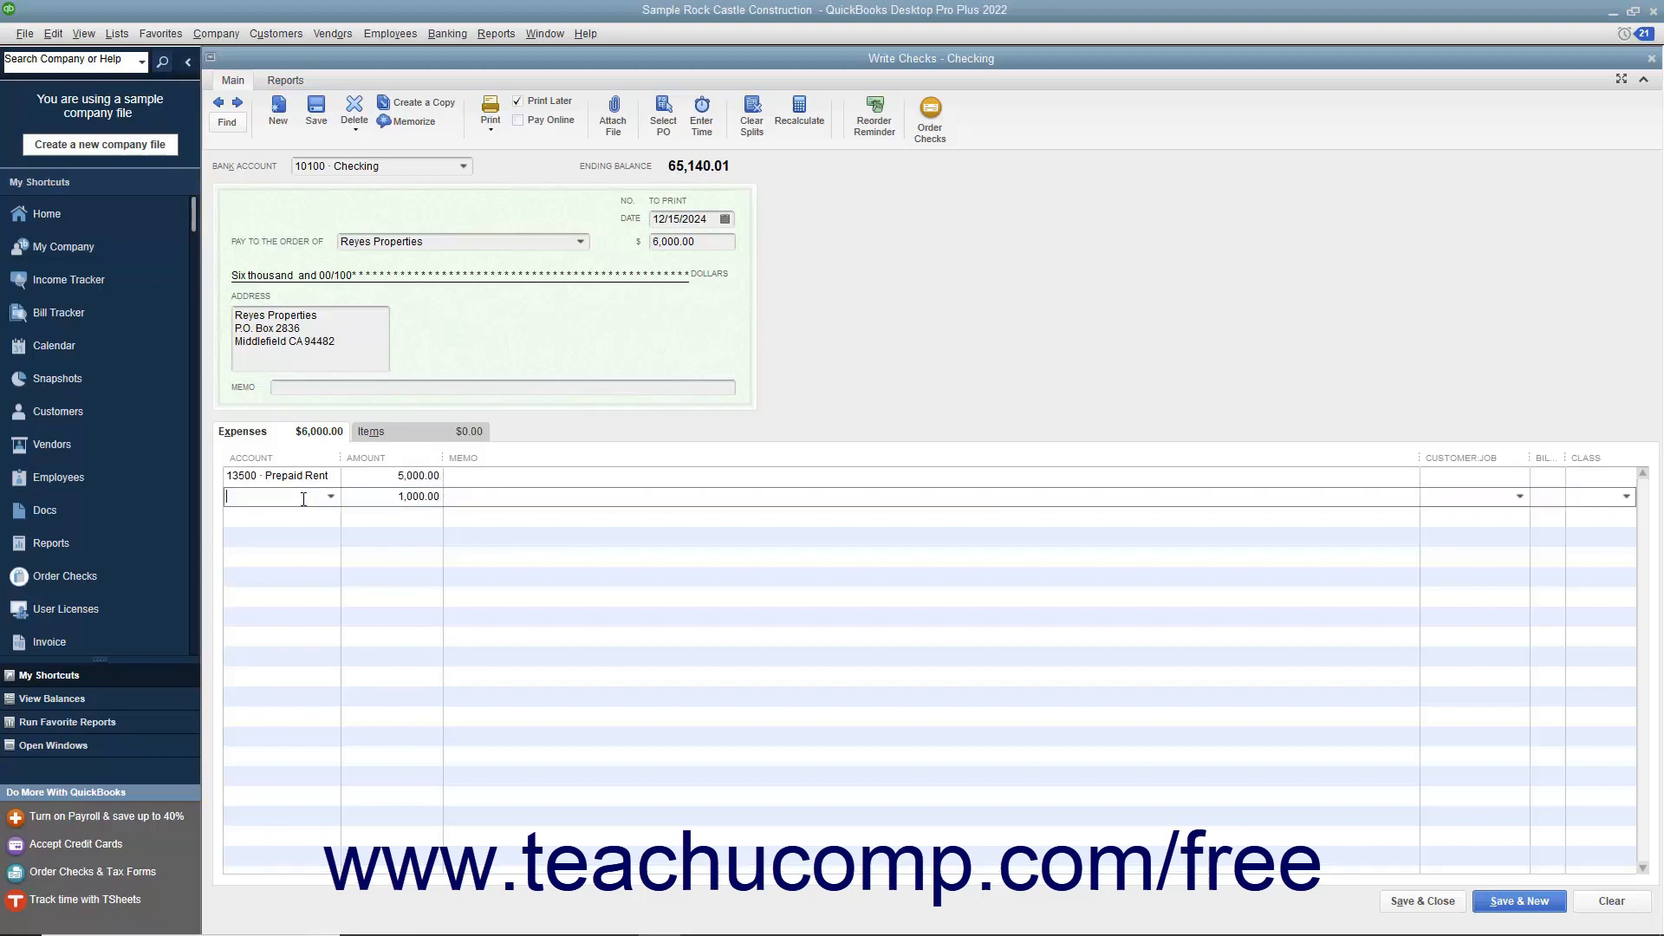
click(329, 497)
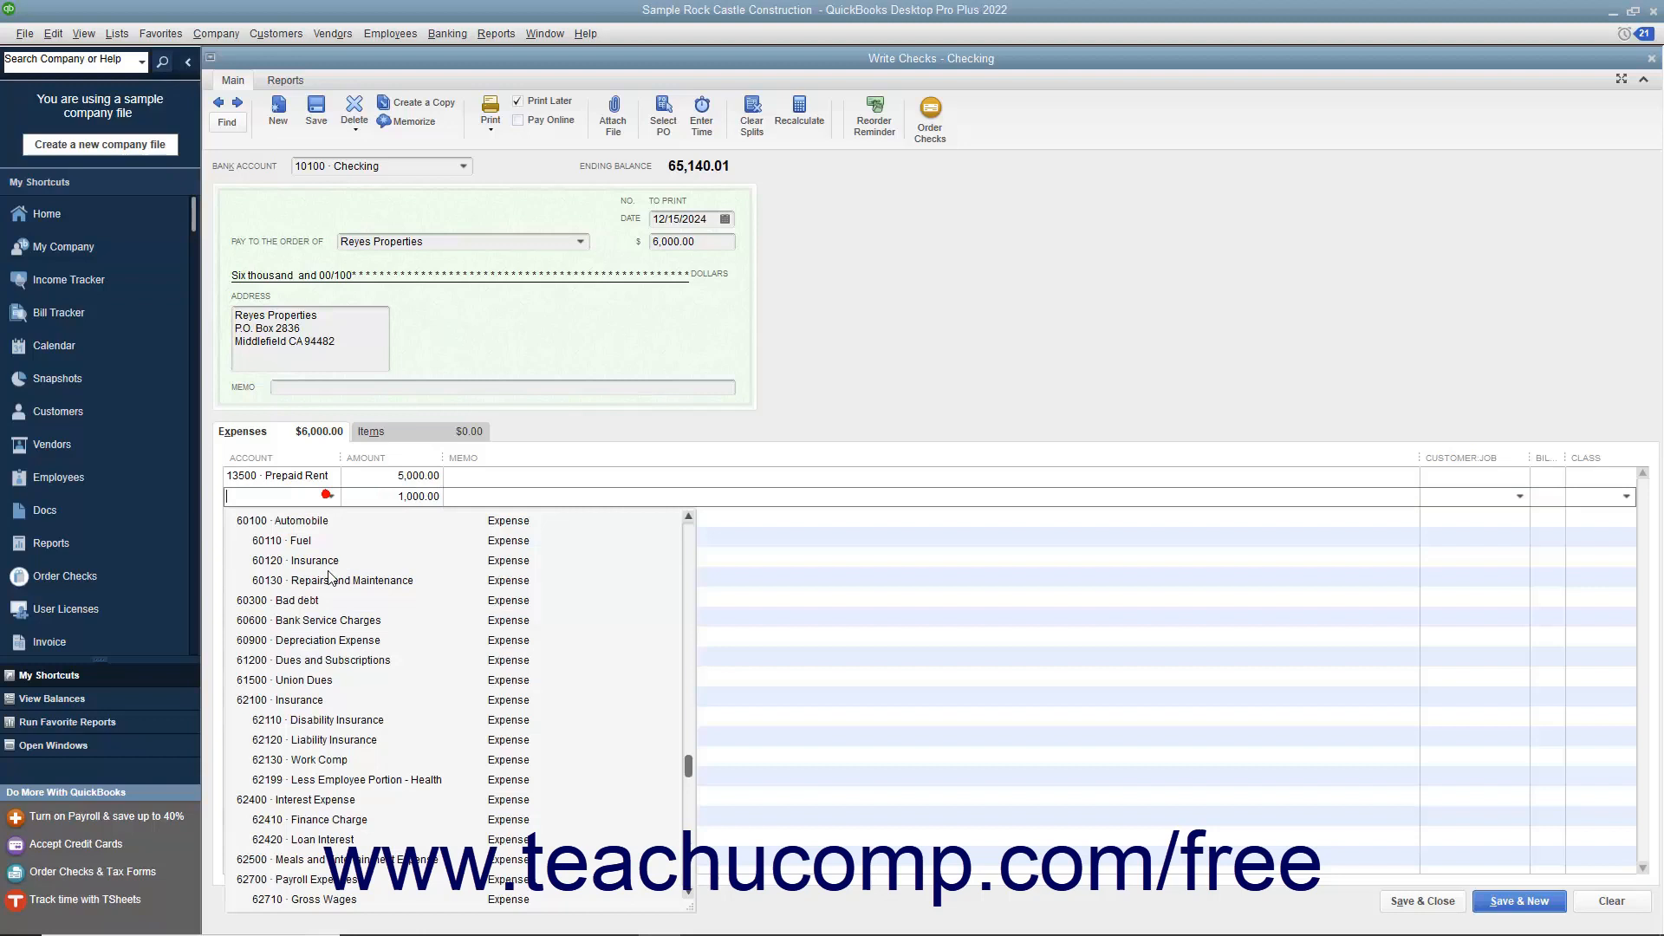